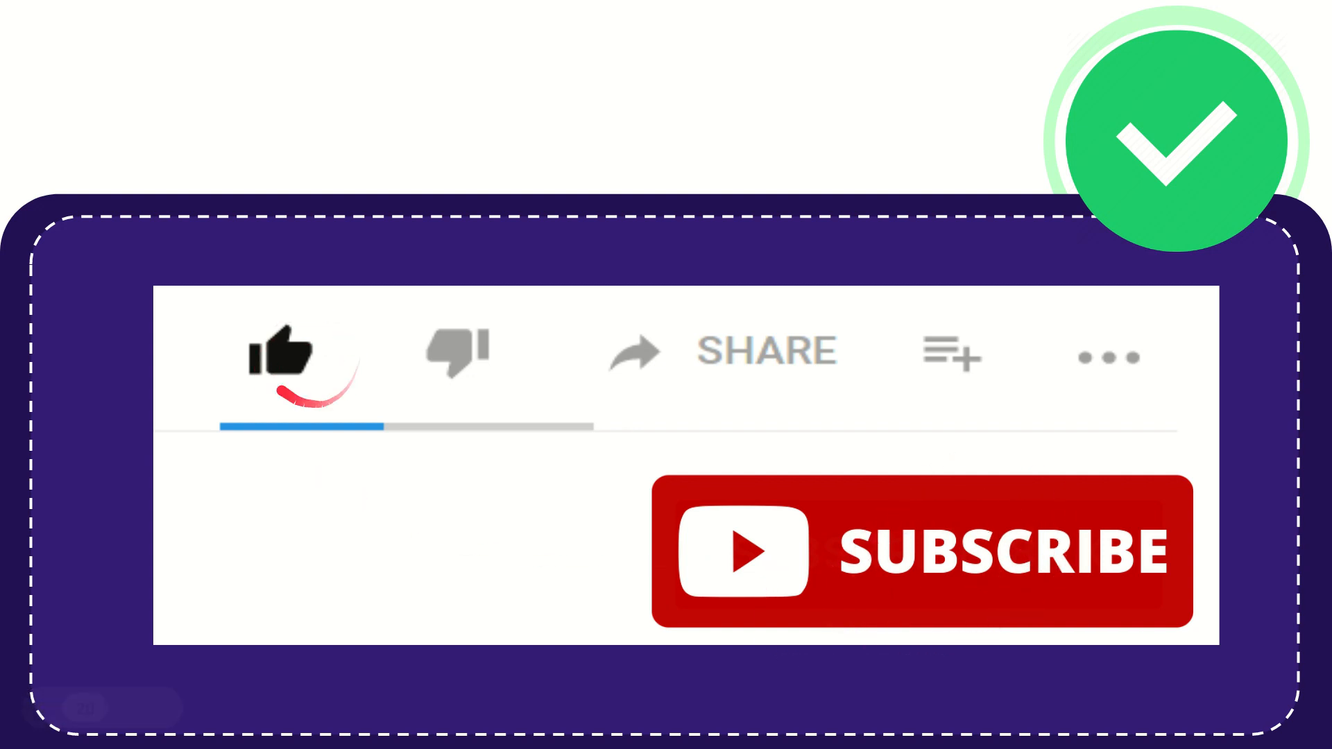
left_click(456, 351)
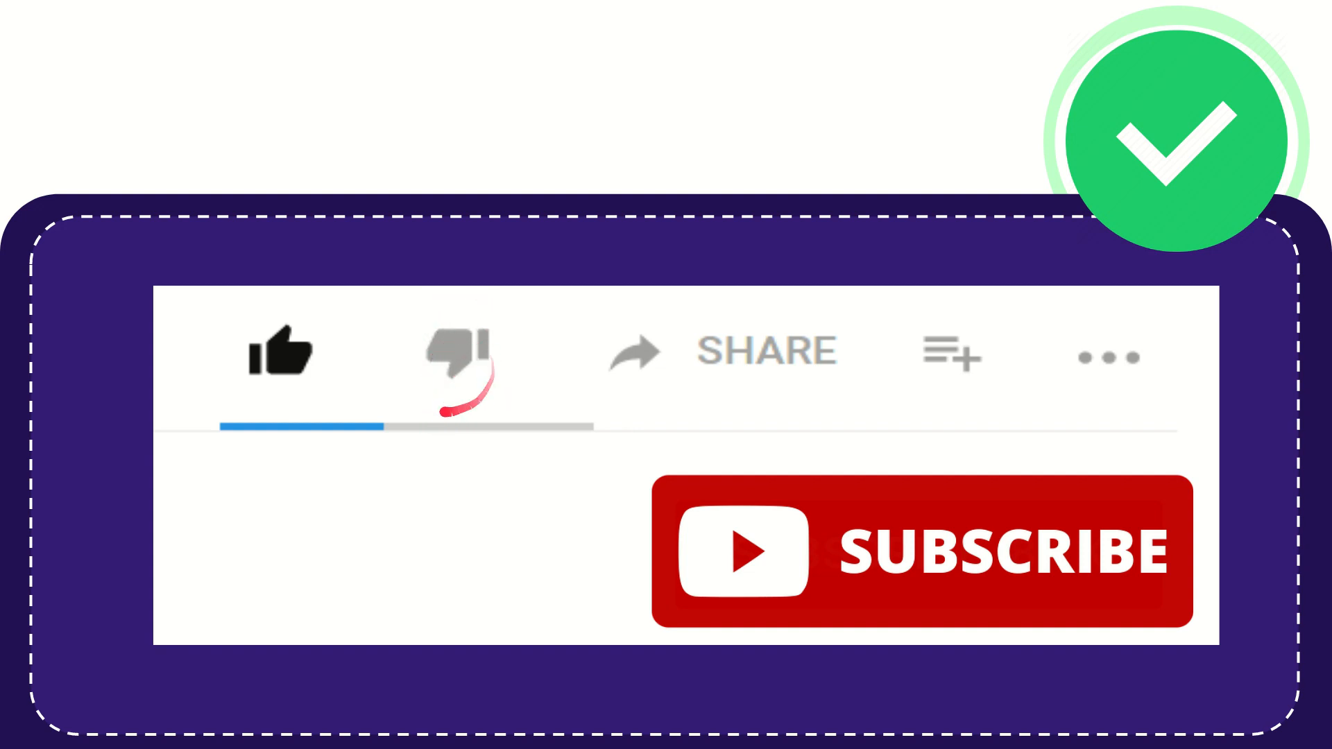
left_click(457, 352)
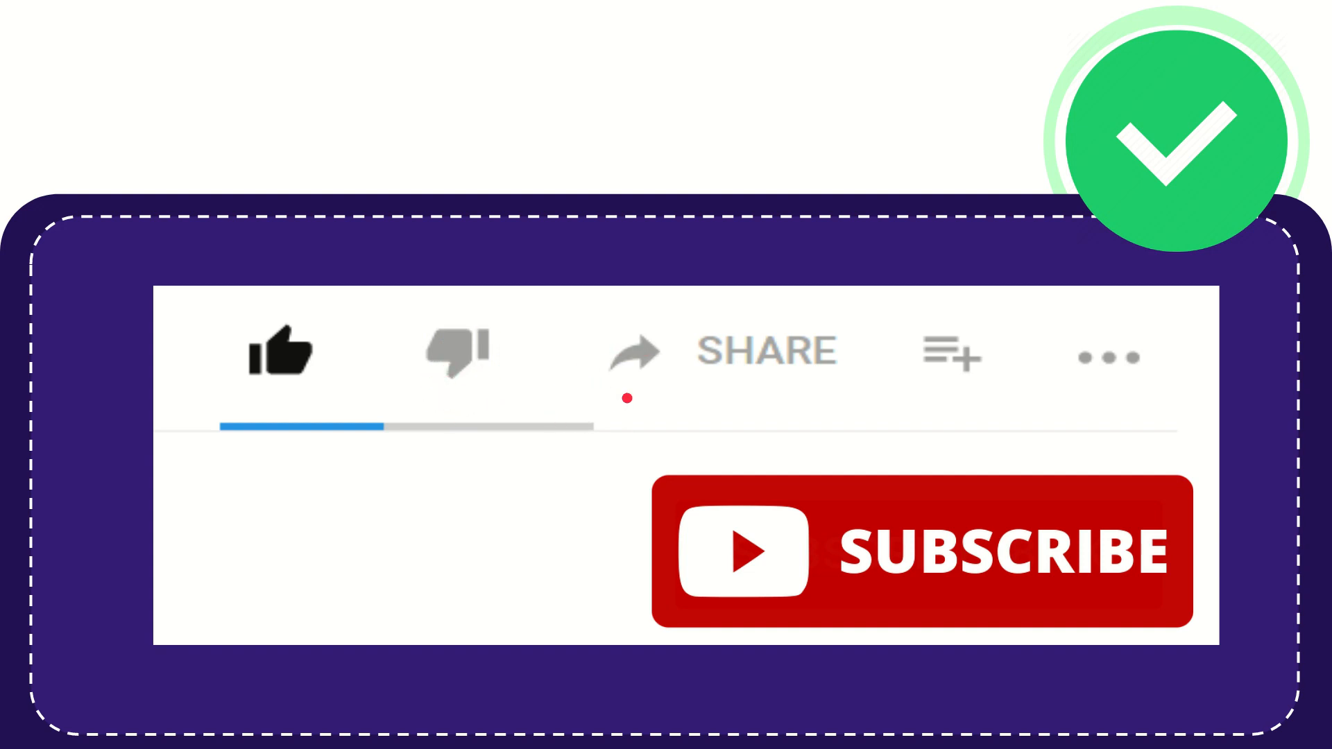
left_click(722, 353)
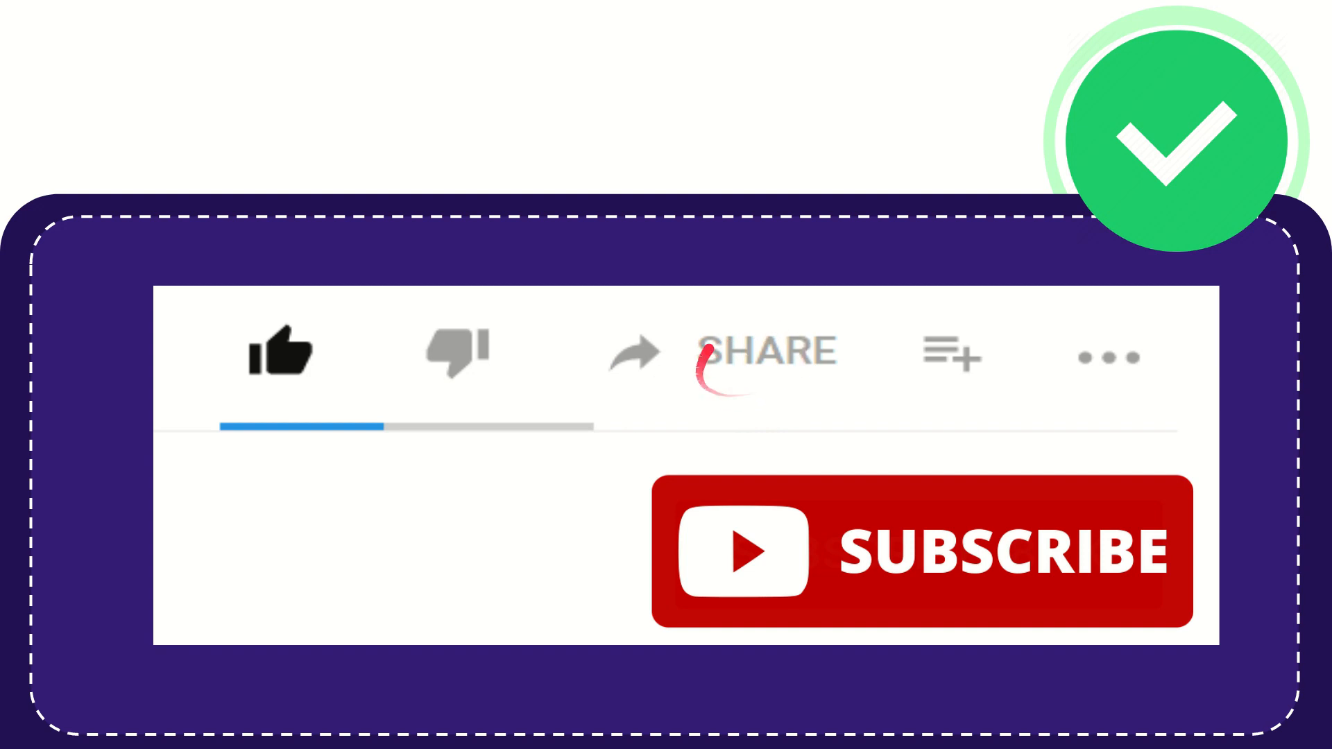